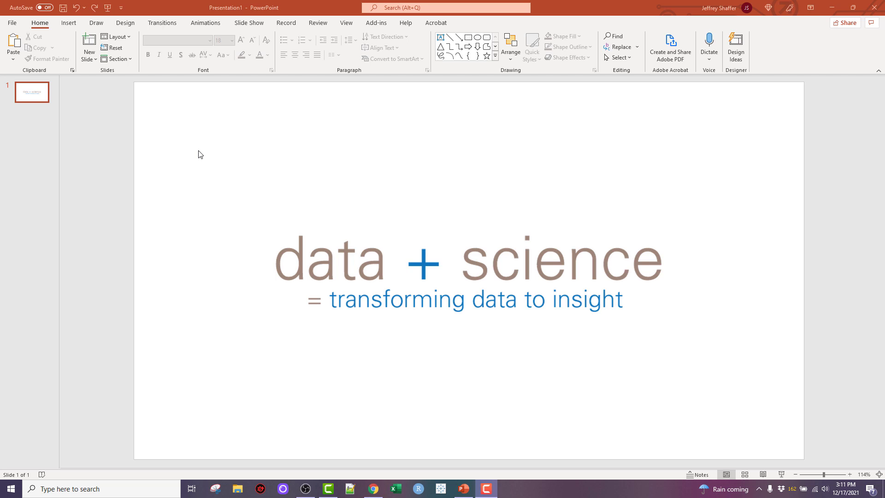
mouse_move(166, 146)
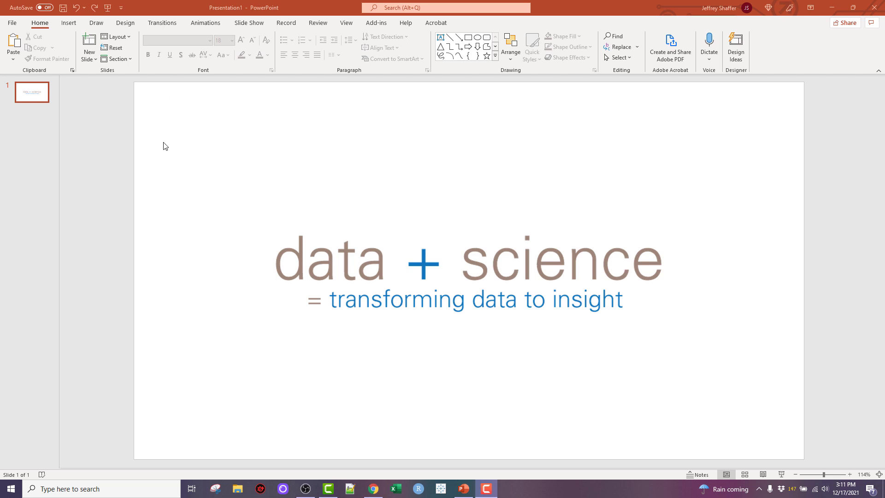
mouse_move(78, 27)
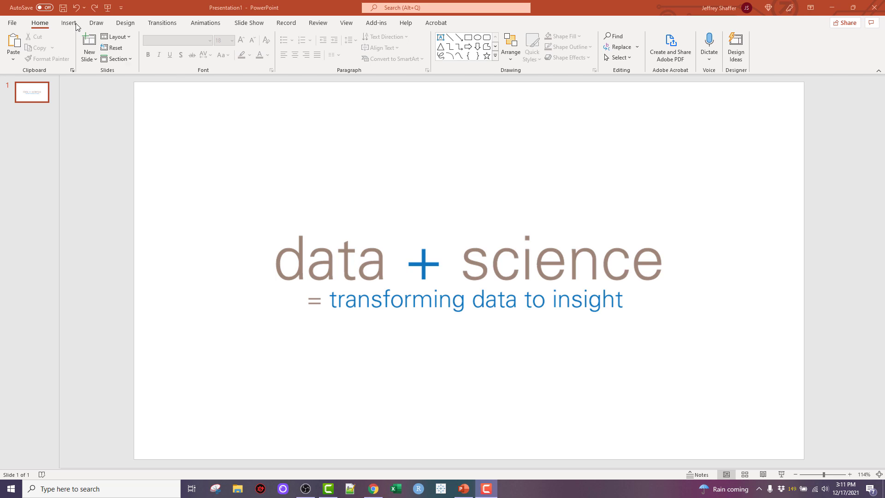
Draw a tall rectangle just left of the data + science text
left_click(148, 45)
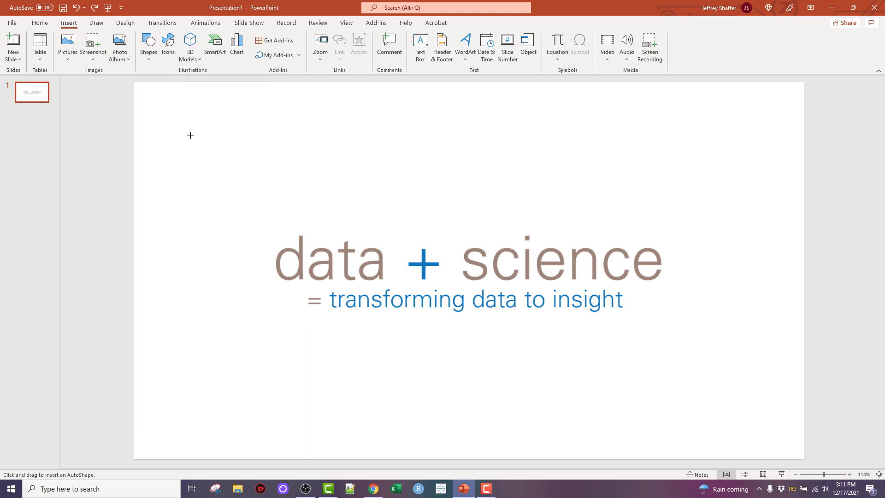
left_click_drag(190, 138, 254, 420)
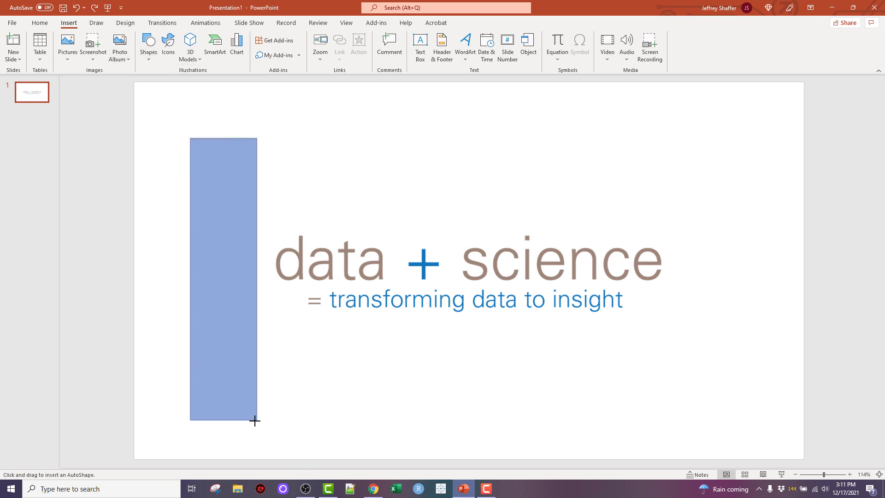
left_click_drag(189, 137, 254, 420)
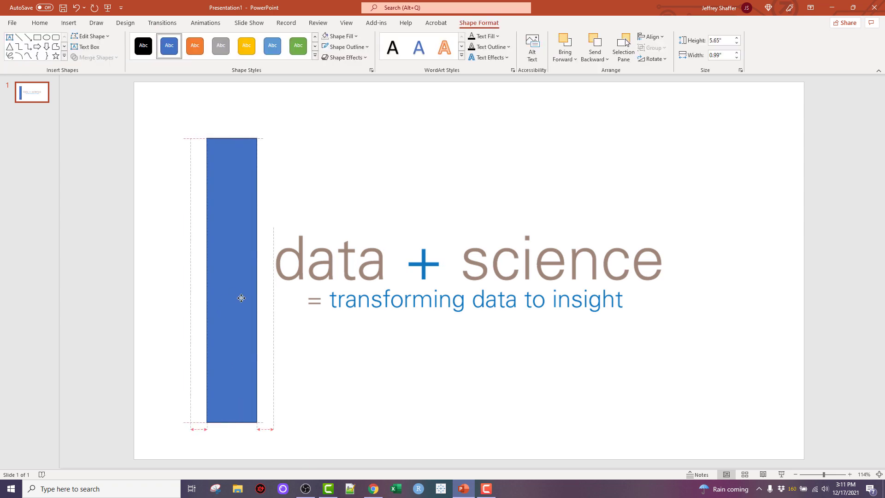
Give the rectangle no fill and a 4½ pt outline
left_click(339, 36)
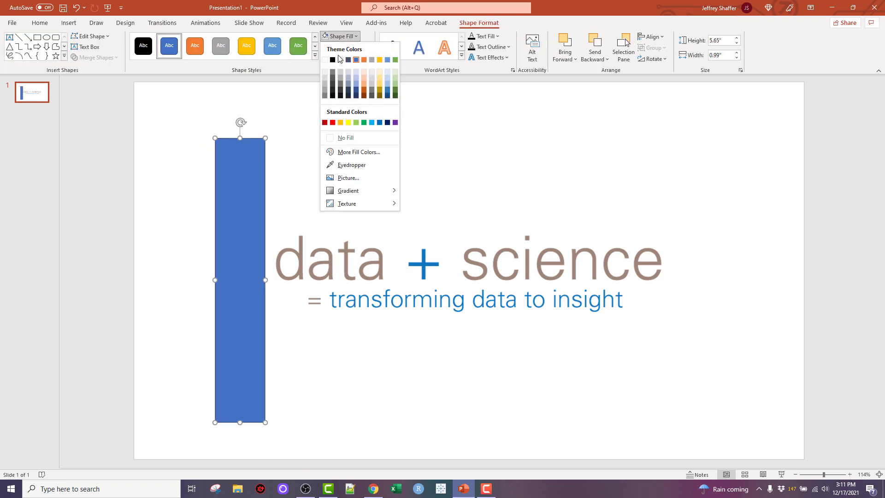
left_click(345, 138)
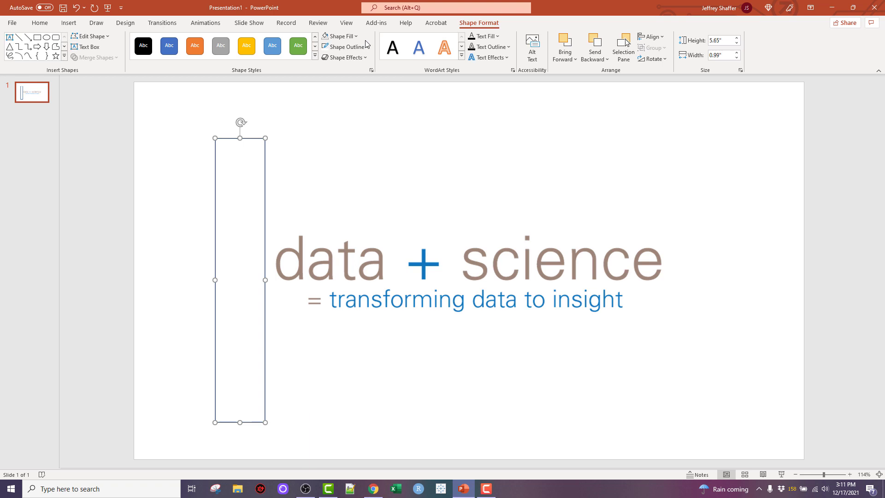
left_click(344, 47)
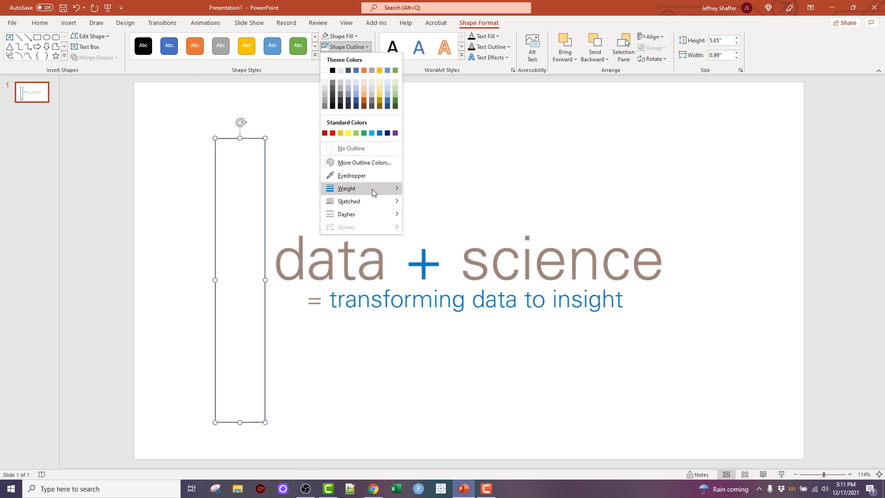
left_click(346, 188)
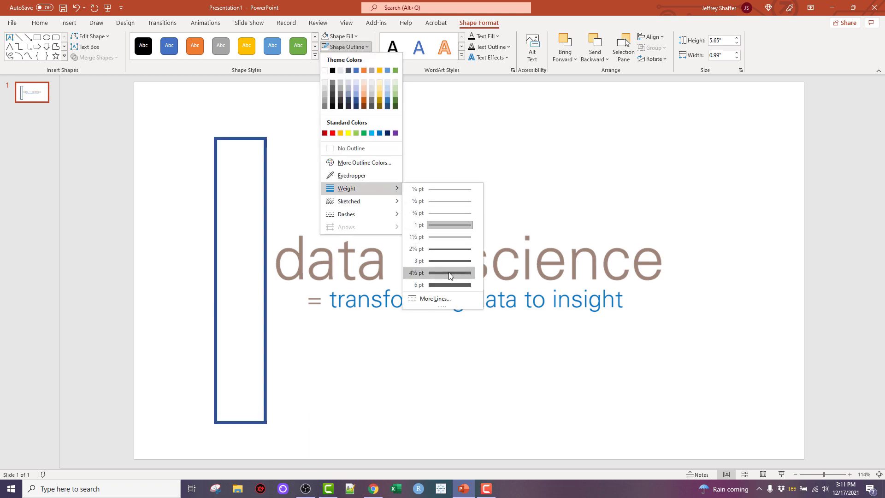
left_click(449, 273)
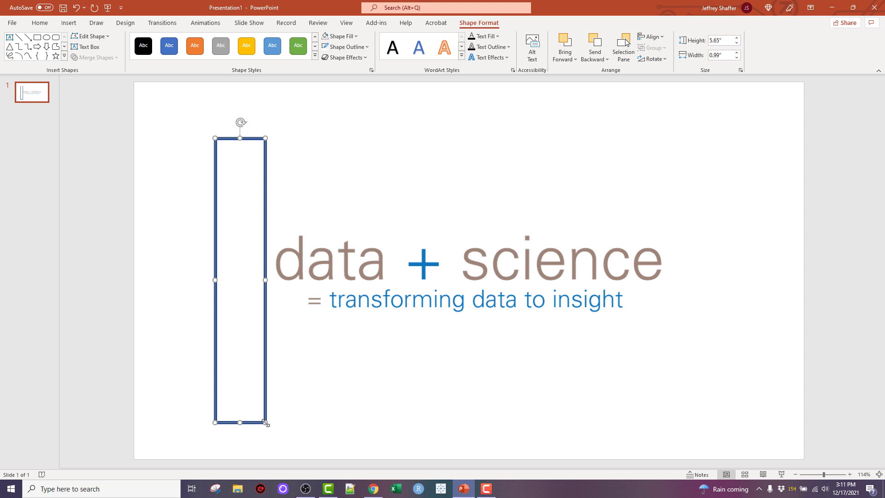
Edit the rectangle's points, dragging then deleting the lower right point to open the right side
right_click(242, 276)
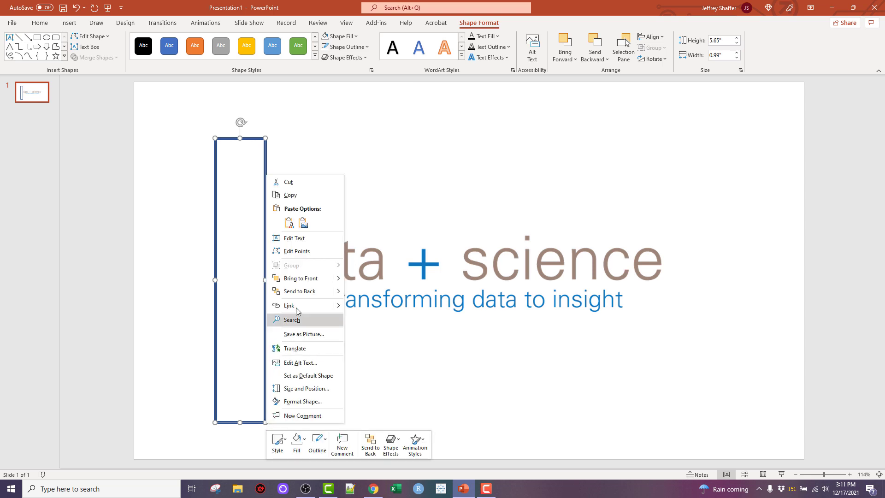
left_click(287, 304)
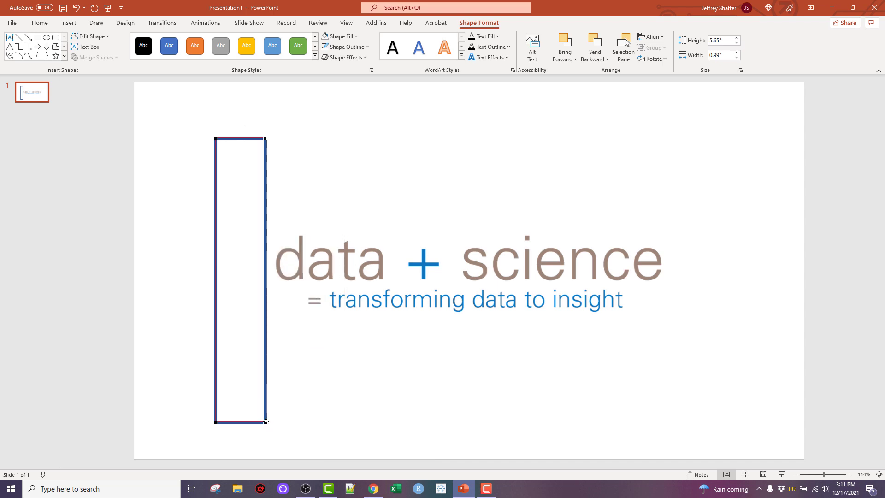
right_click(266, 421)
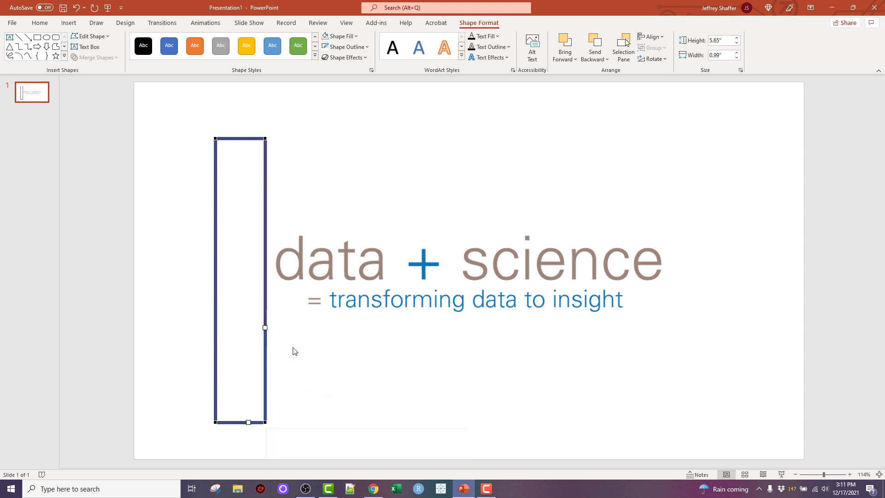
left_click_drag(248, 421, 270, 427)
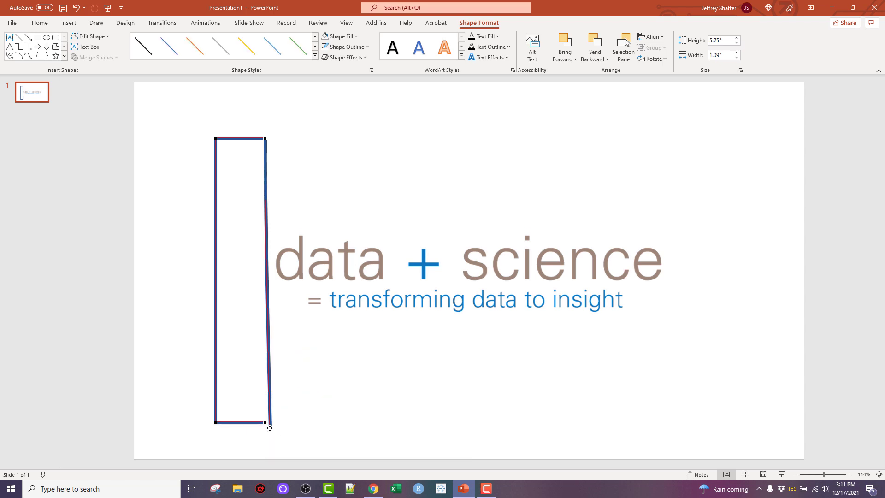
right_click(270, 422)
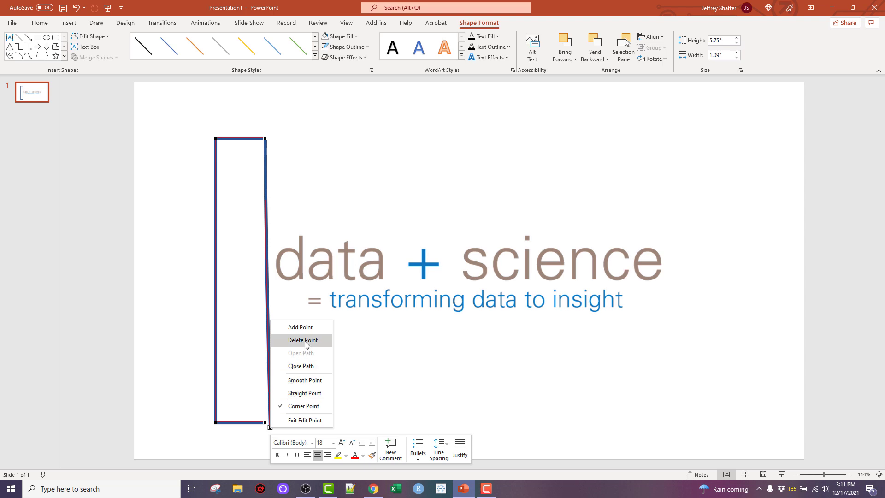
left_click(302, 339)
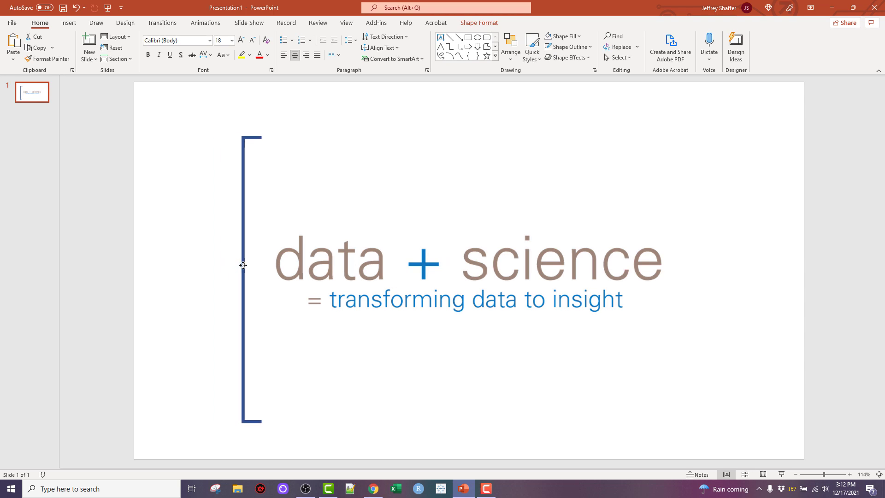
Drag the square bracket a little higher and farther left beside the text
left_click(243, 266)
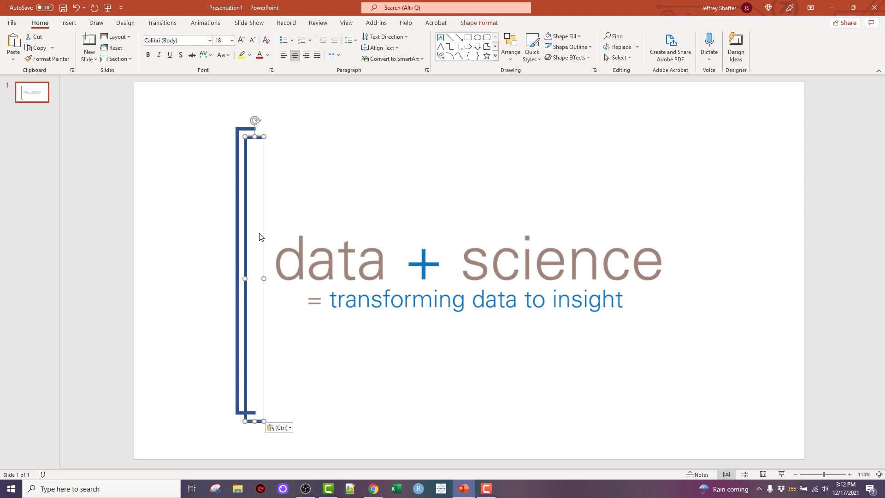
left_click_drag(252, 277, 686, 264)
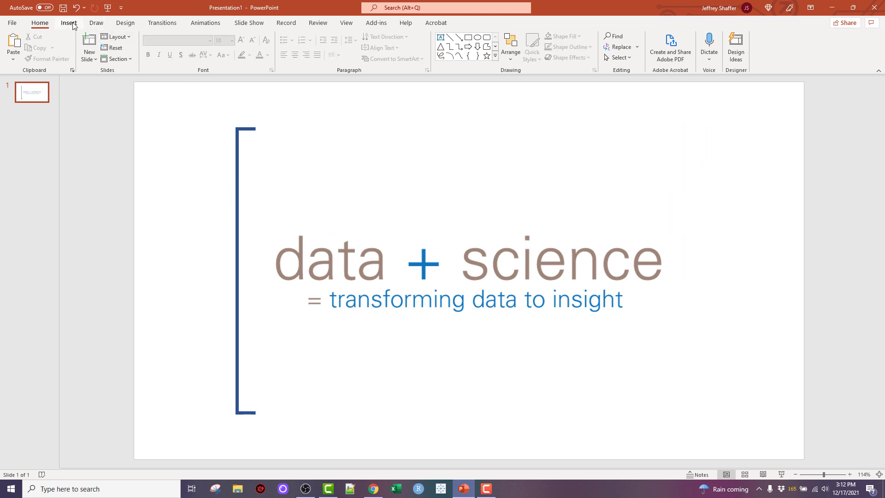
Add a rounded rectangle with no fill and a dark blue 4½ pt outline
left_click(148, 45)
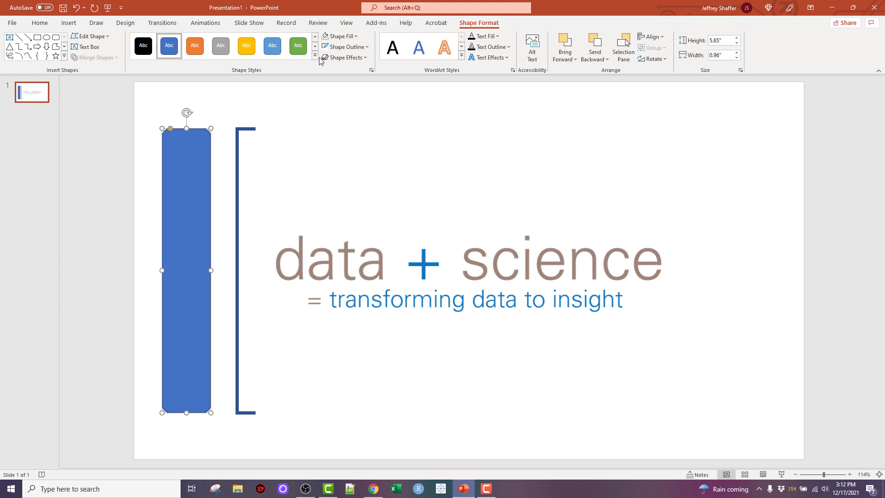
left_click(339, 36)
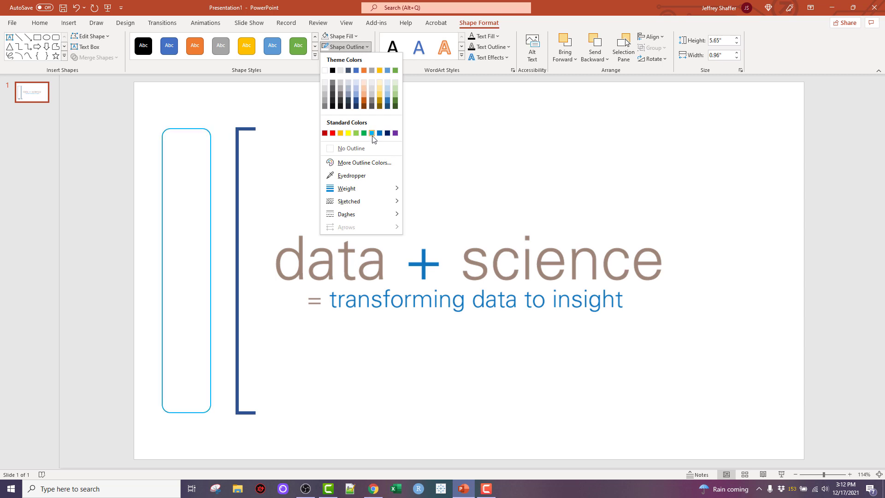
left_click(346, 188)
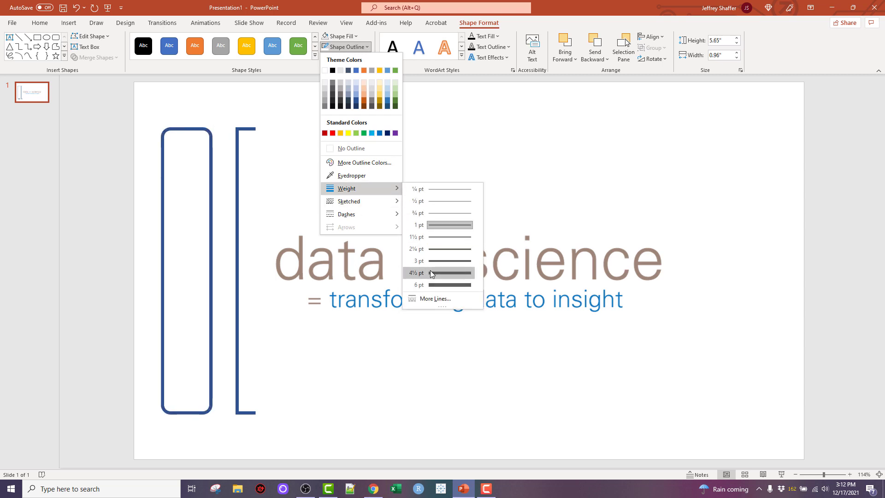
left_click(419, 272)
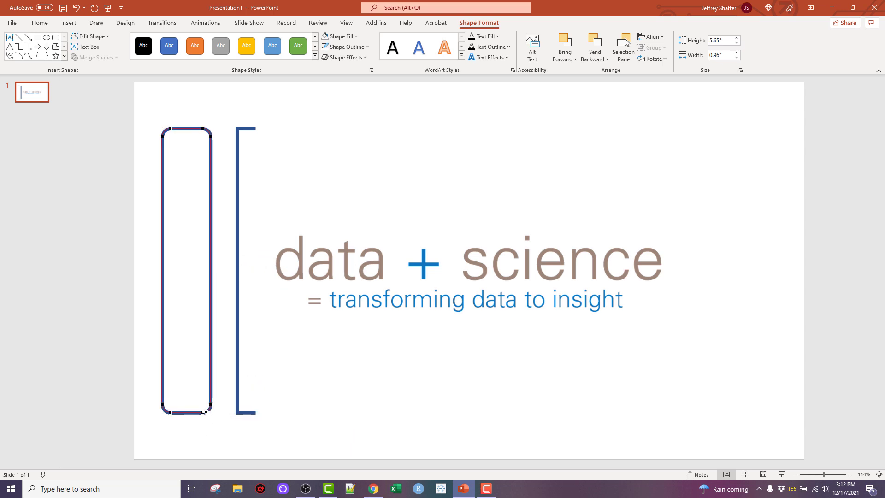
Edit the rounded rectangle's points, breaking the path at the lower right corner
right_click(203, 412)
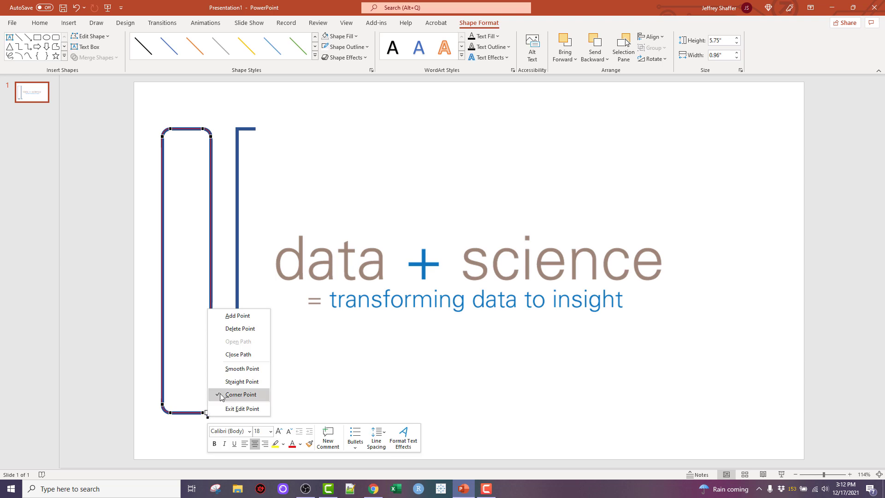
left_click(239, 394)
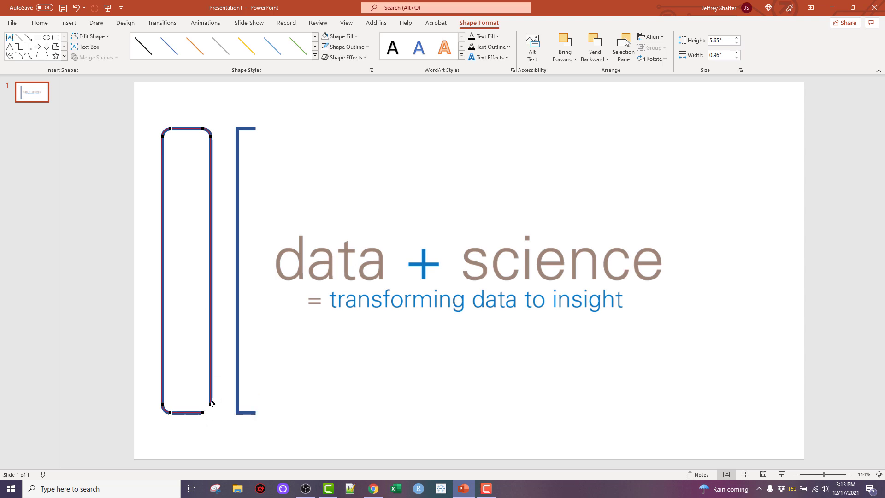
right_click(211, 403)
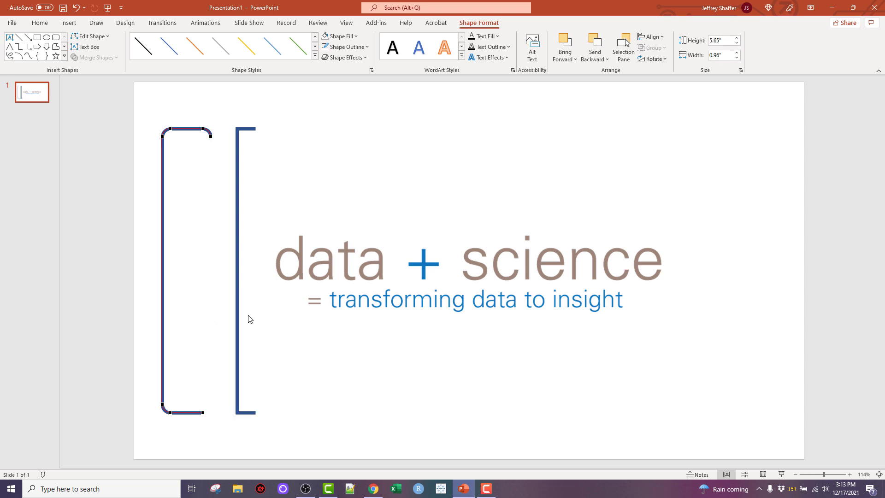
Delete the old square bracket, leaving the rounded bracket against the text
right_click(209, 135)
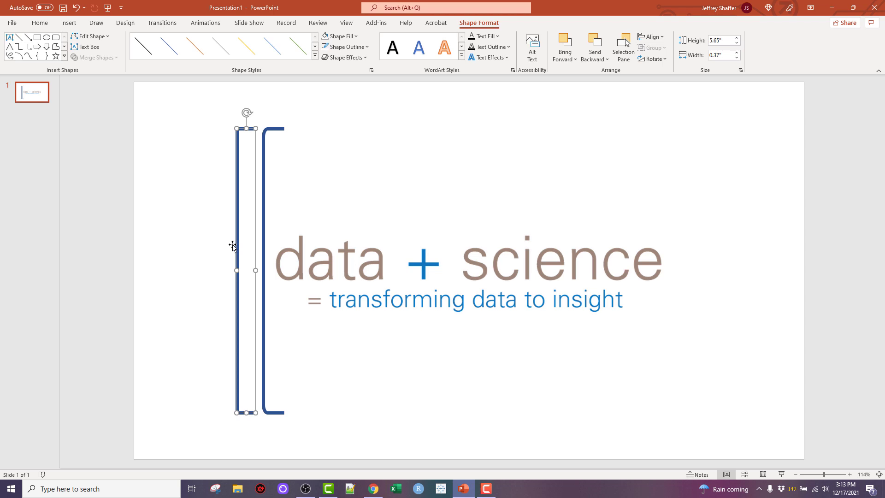
left_click(192, 248)
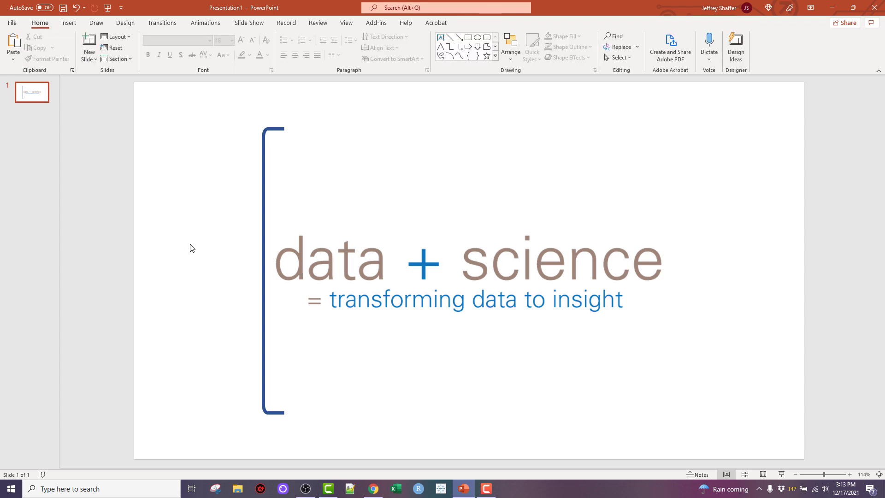